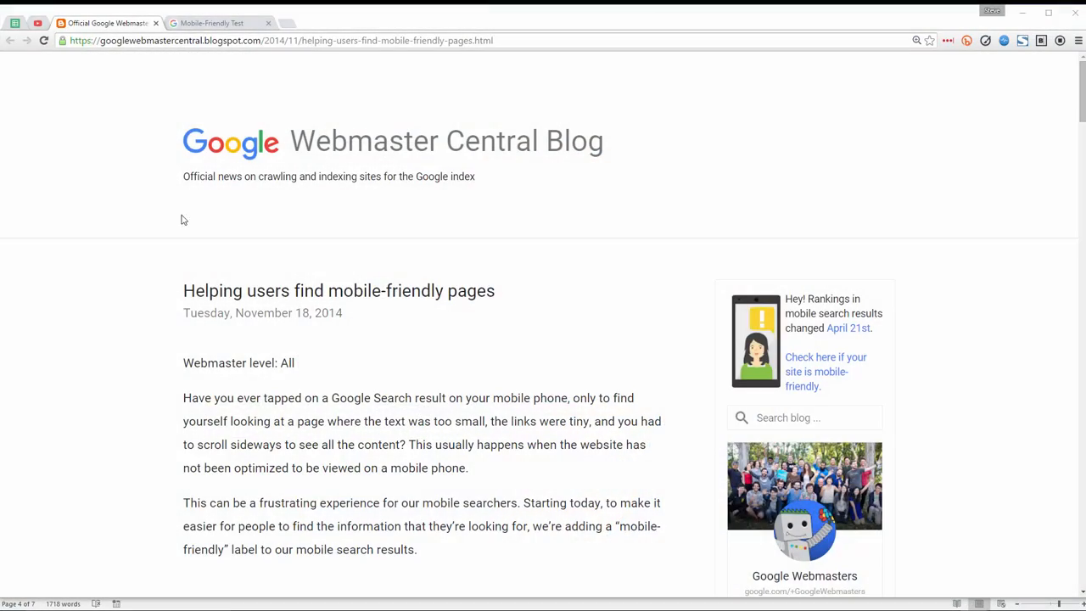
pyautogui.moveTo(377, 261)
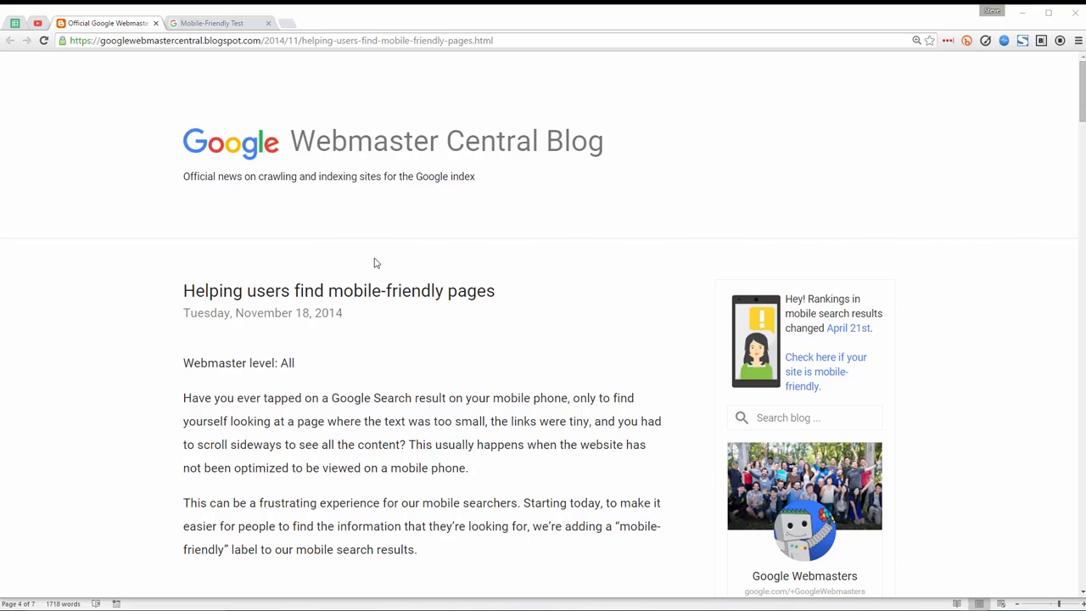
pyautogui.moveTo(522, 224)
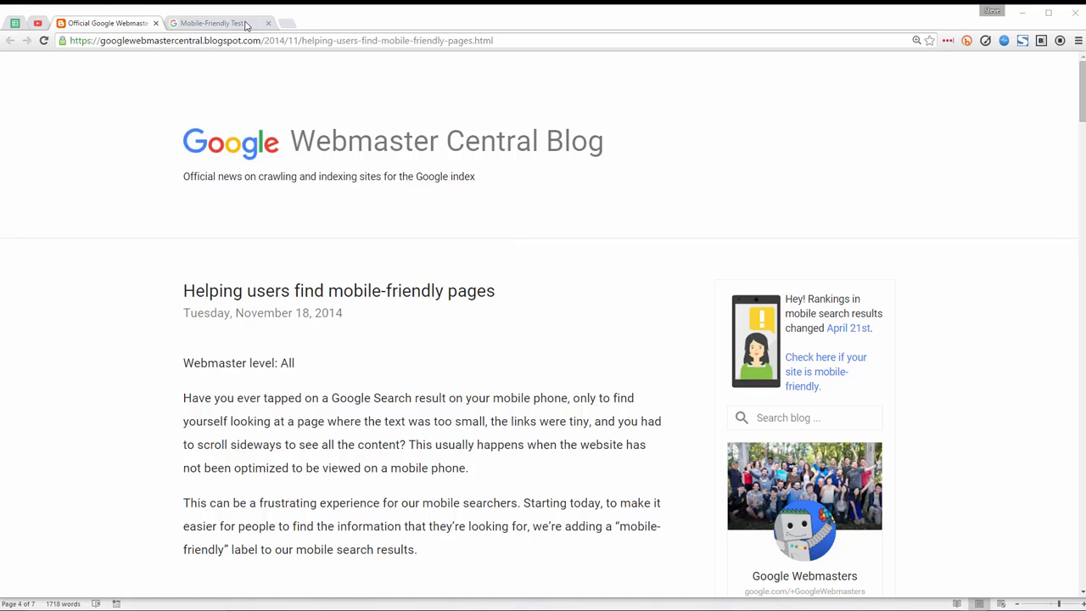
pyautogui.click(210, 24)
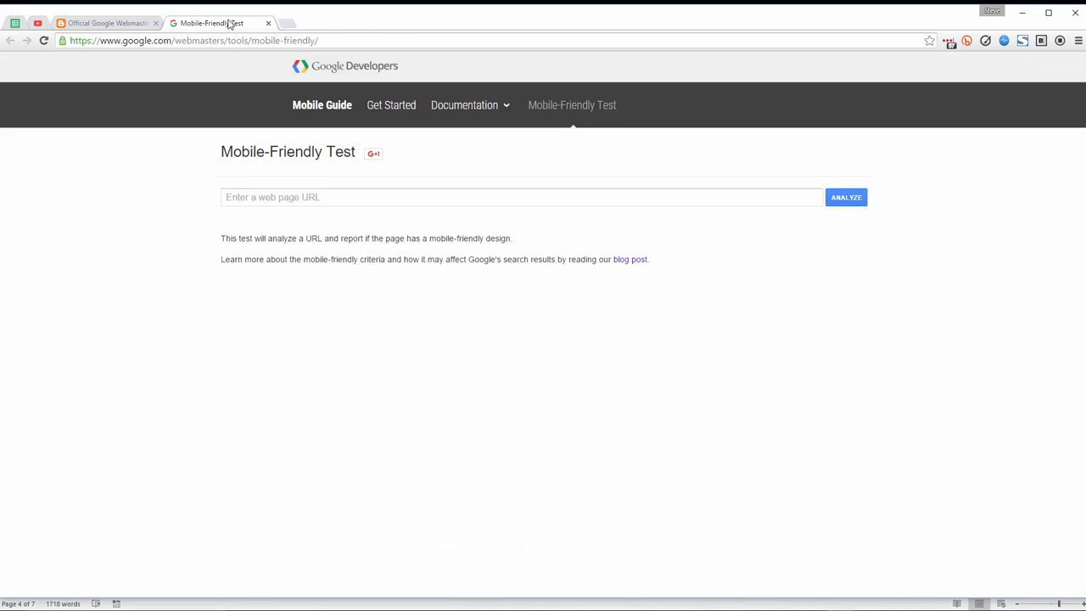
pyautogui.moveTo(716, 344)
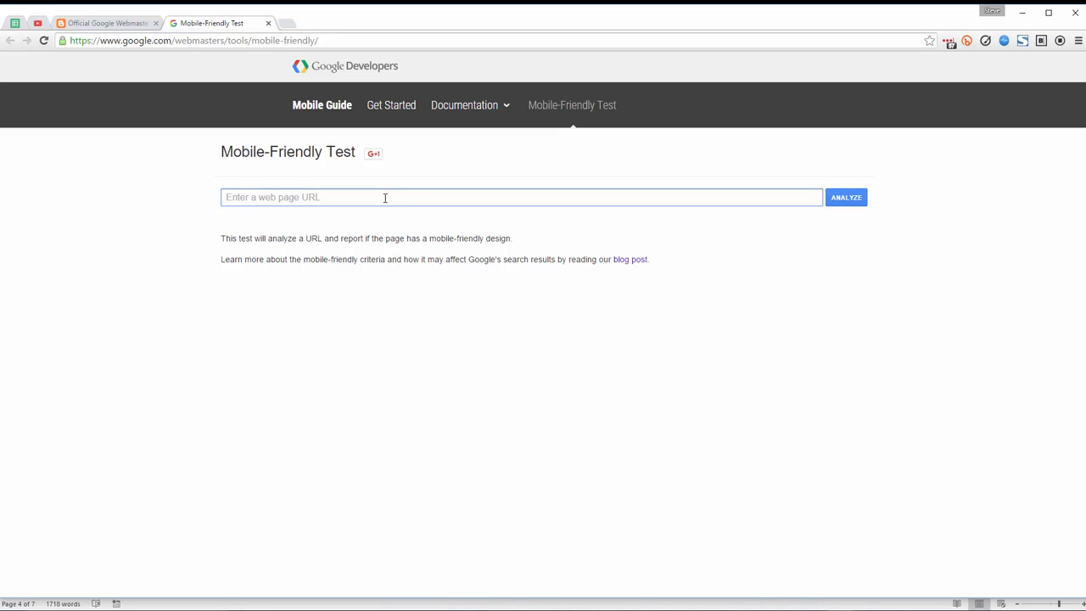
pyautogui.write('htt')
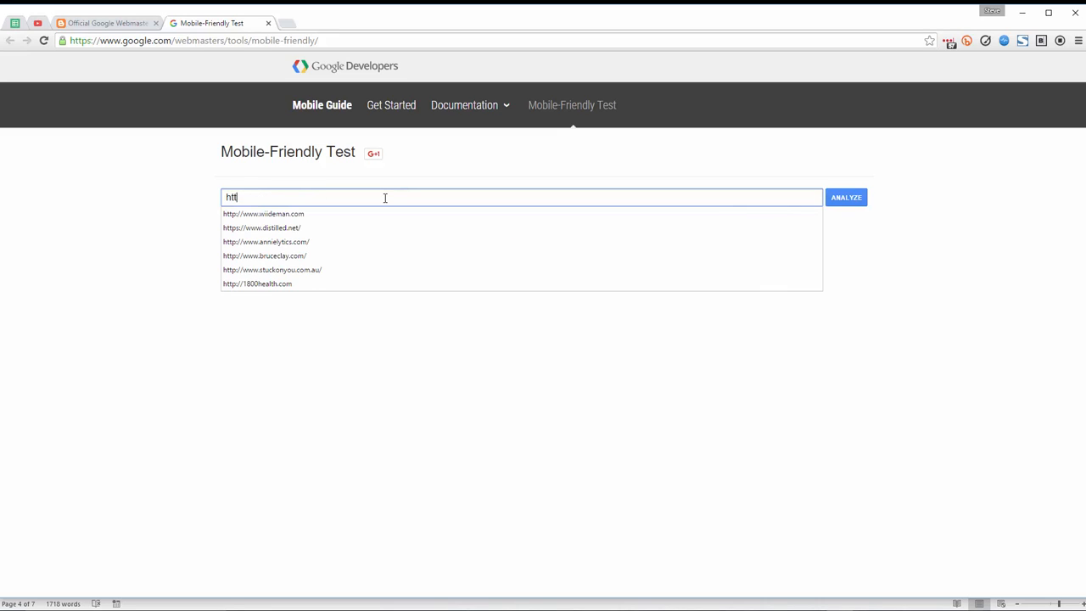
pyautogui.write('http://www.seo')
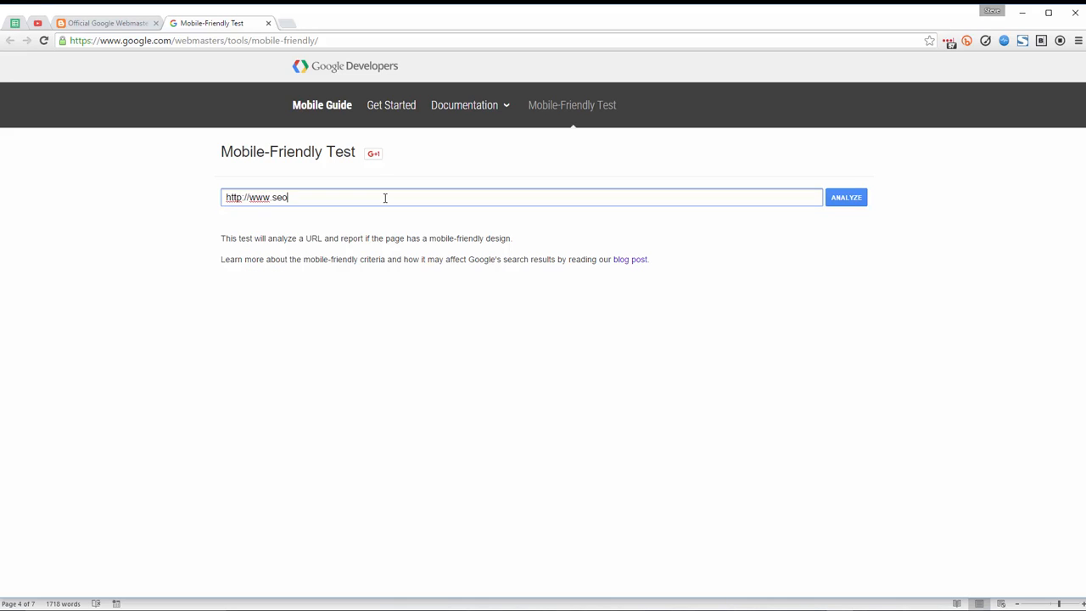
pyautogui.write('roadmap.or')
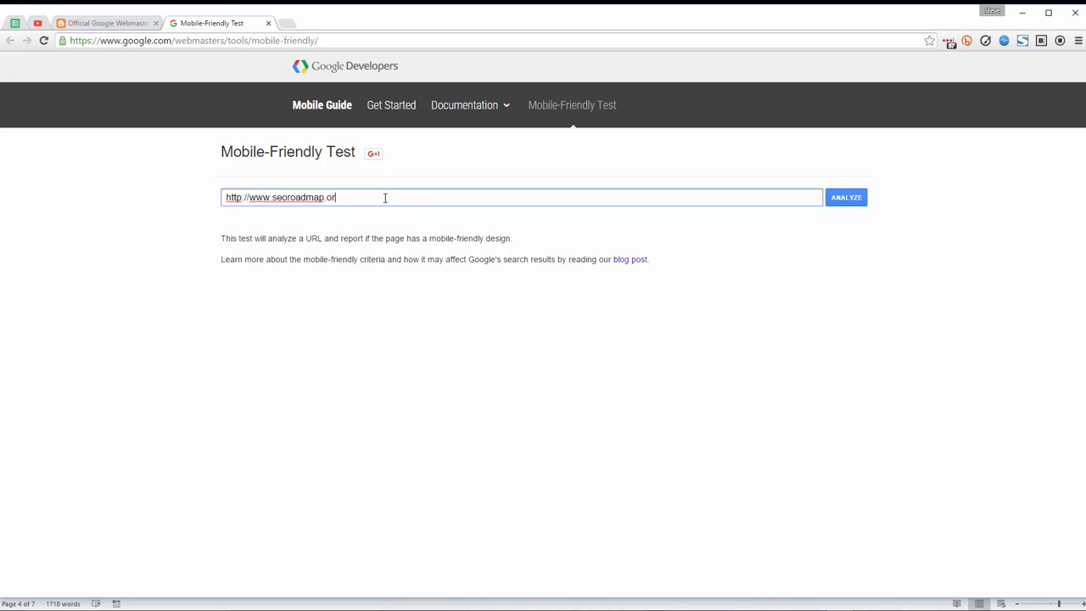
pyautogui.click(845, 197)
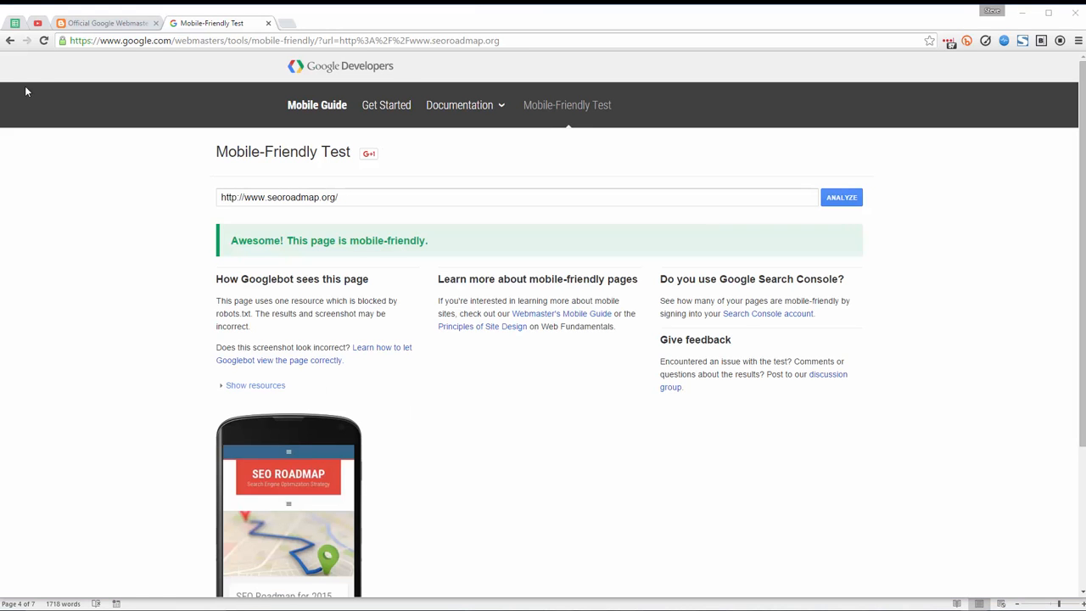
pyautogui.moveTo(326, 241)
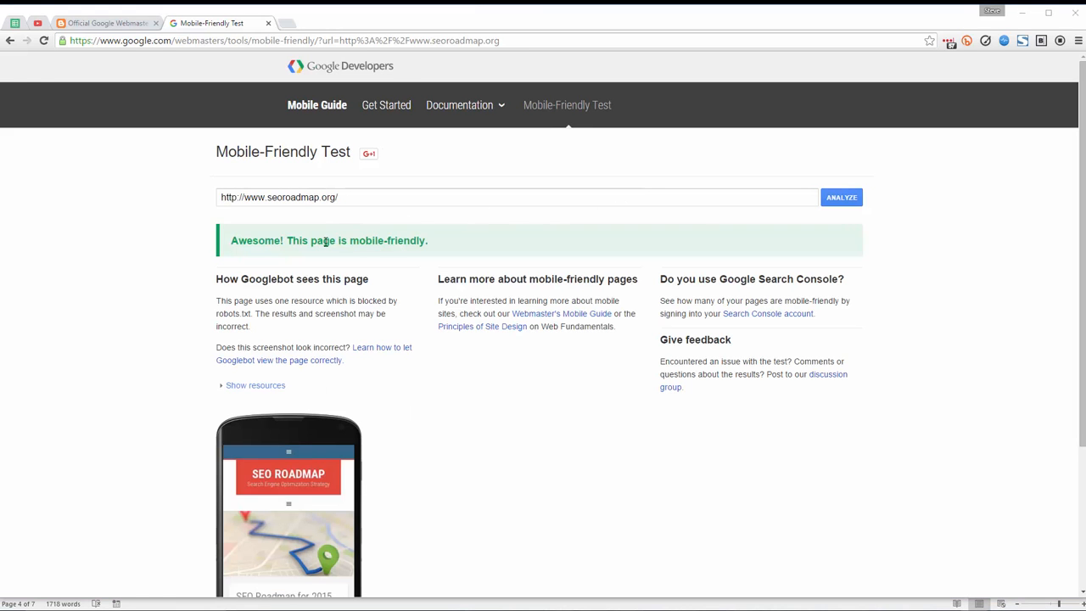
pyautogui.moveTo(365, 251)
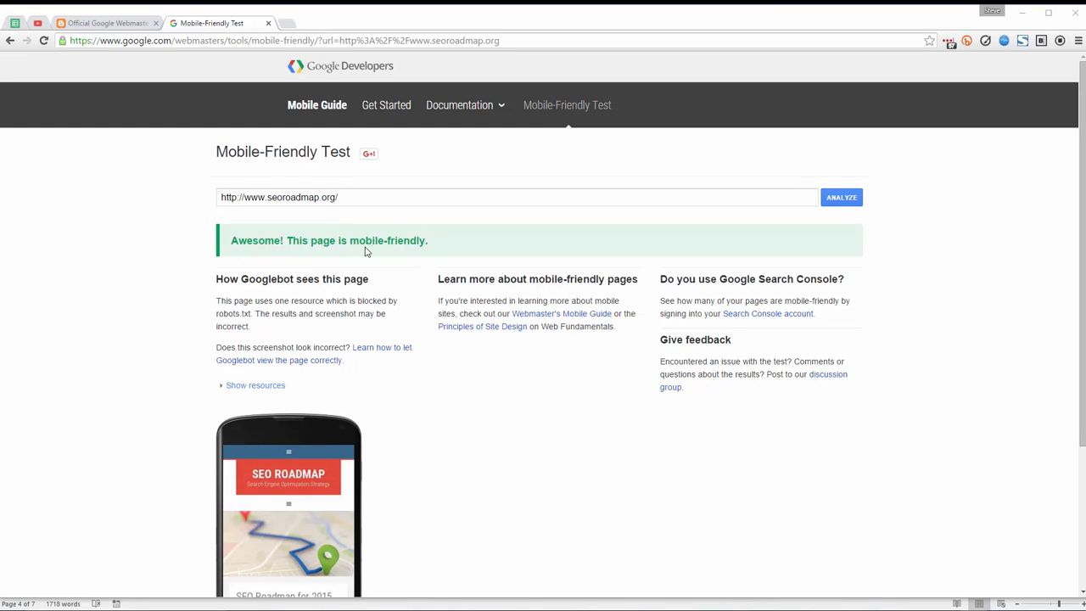
# Expand 'Show resources' under 'How Googlebot sees this page' to reveal the blocked t.co link.
pyautogui.scroll(-3)
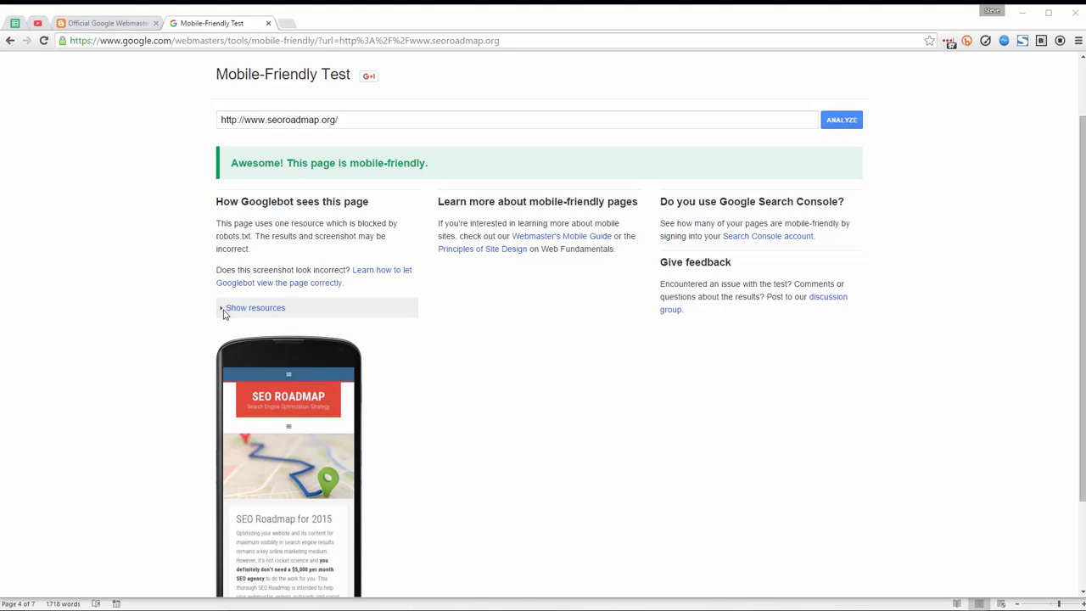
pyautogui.click(254, 307)
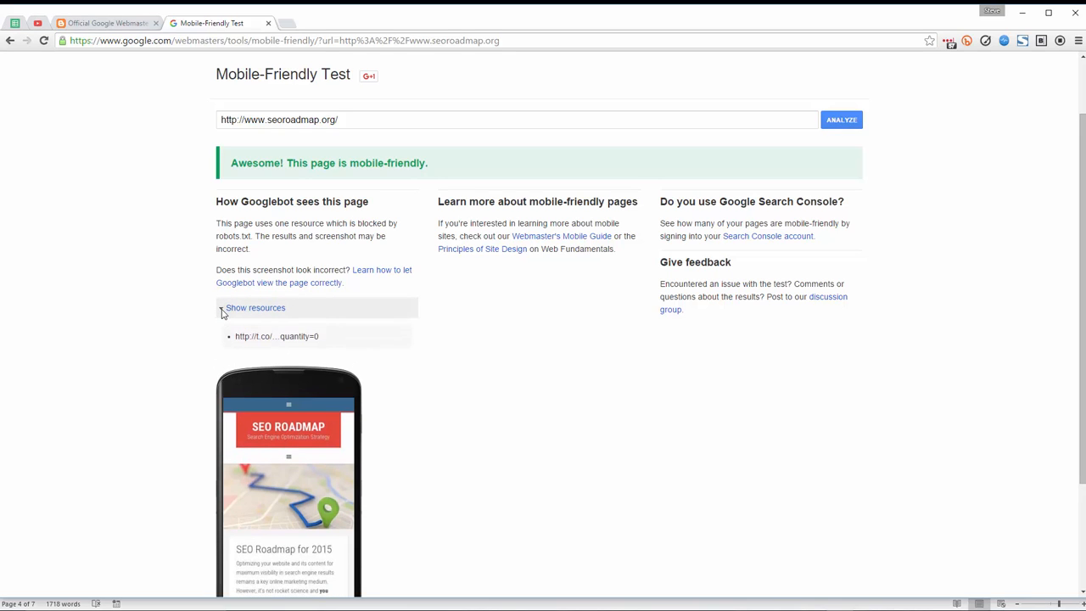
pyautogui.moveTo(272, 336)
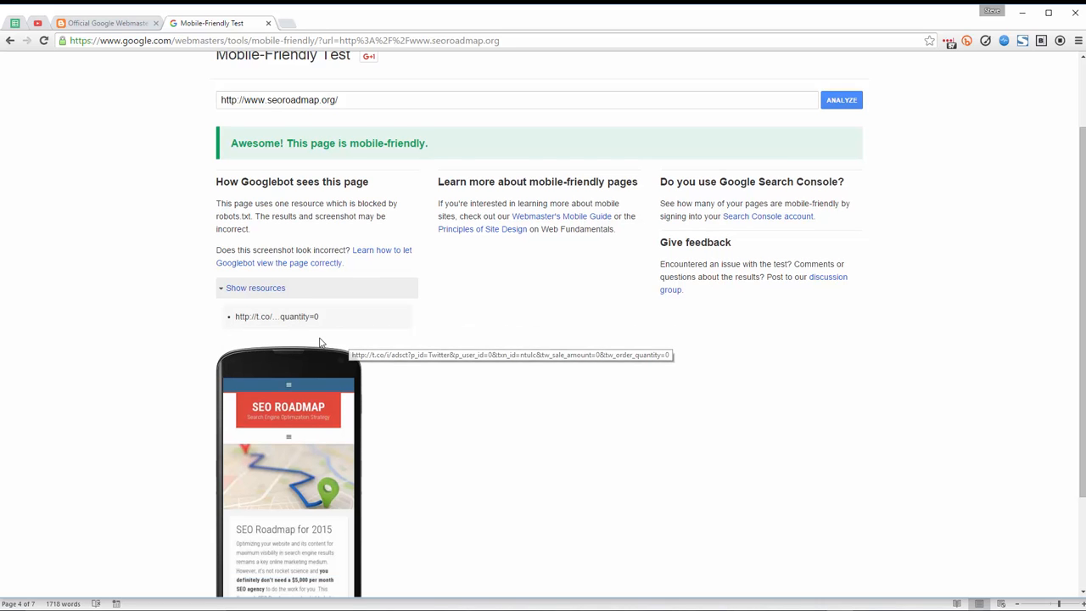
pyautogui.scroll(-3)
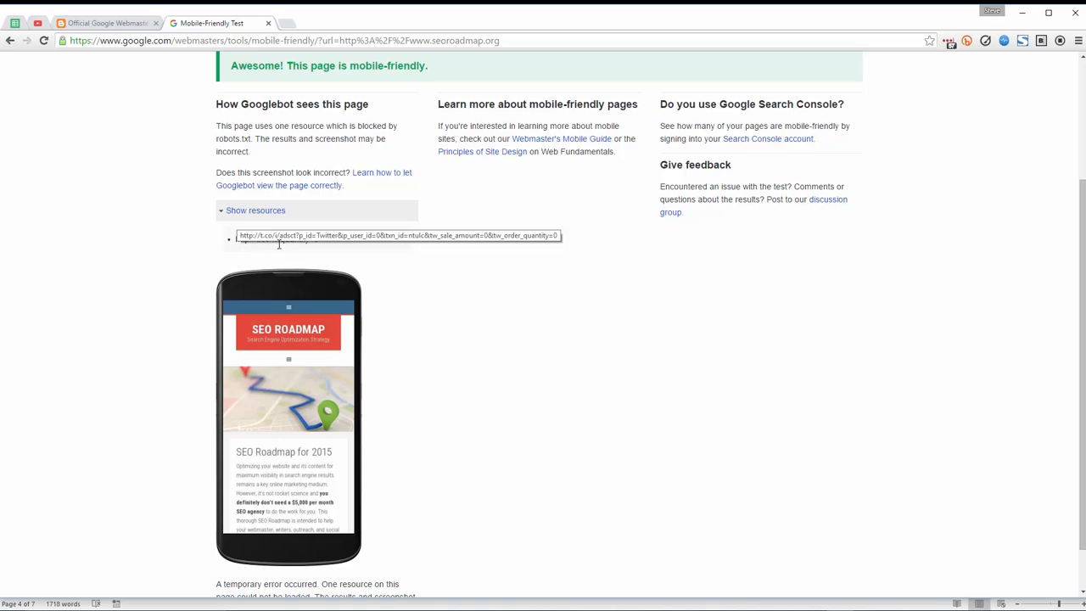
pyautogui.moveTo(355, 261)
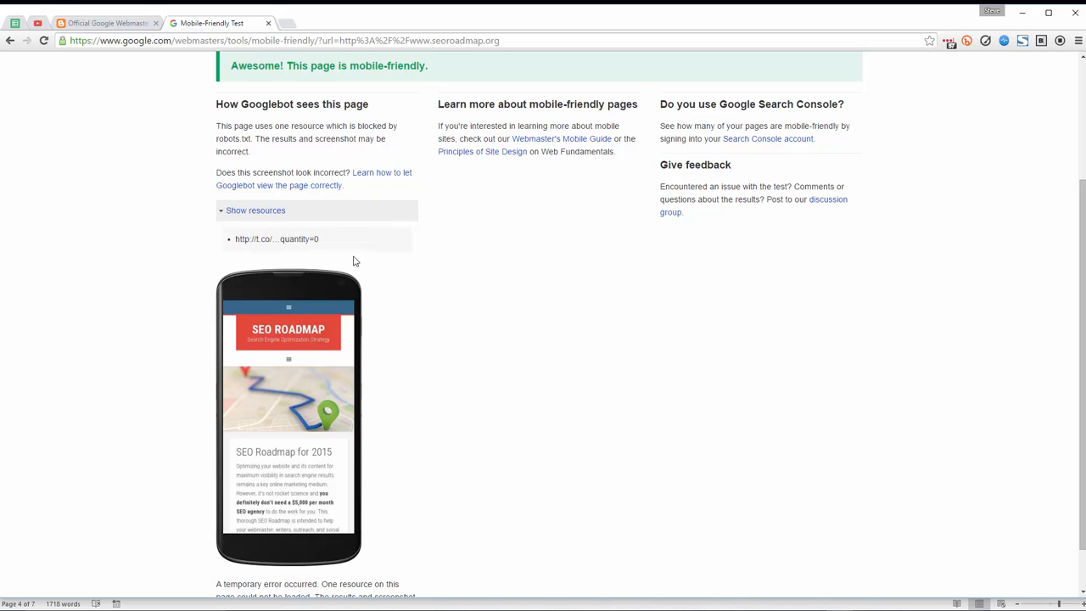
pyautogui.moveTo(466, 299)
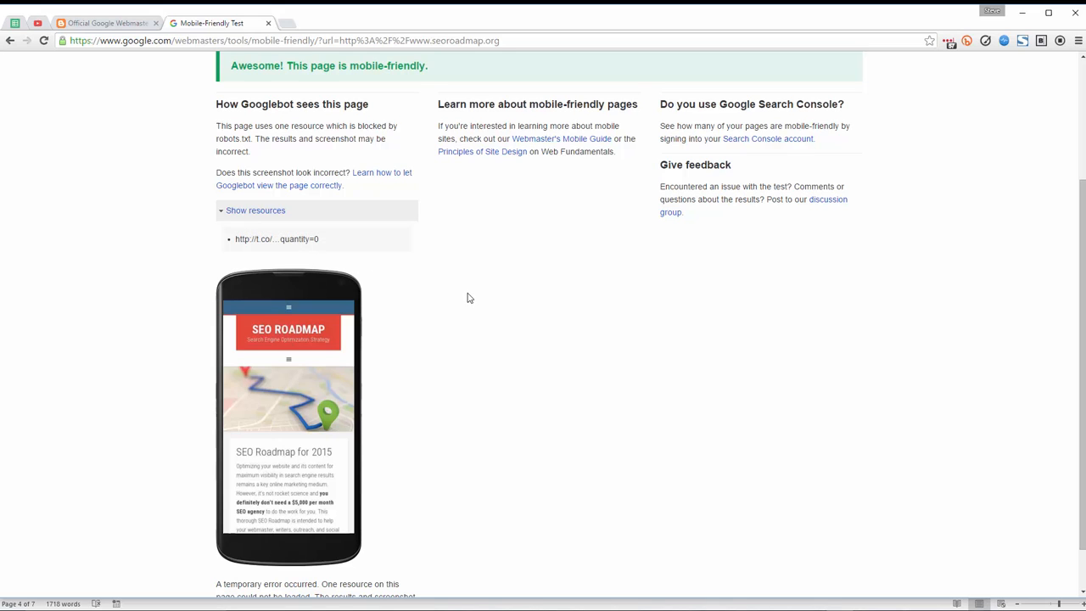
pyautogui.moveTo(458, 319)
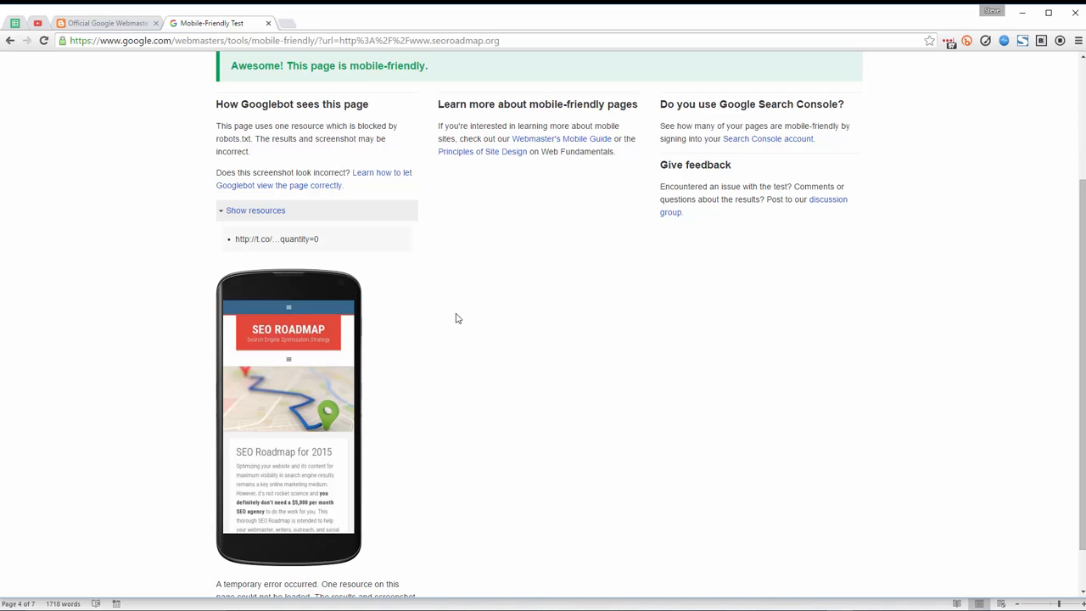
# Scroll through the results to review the temporary-error resource list, then return toward the top.
pyautogui.scroll(3)
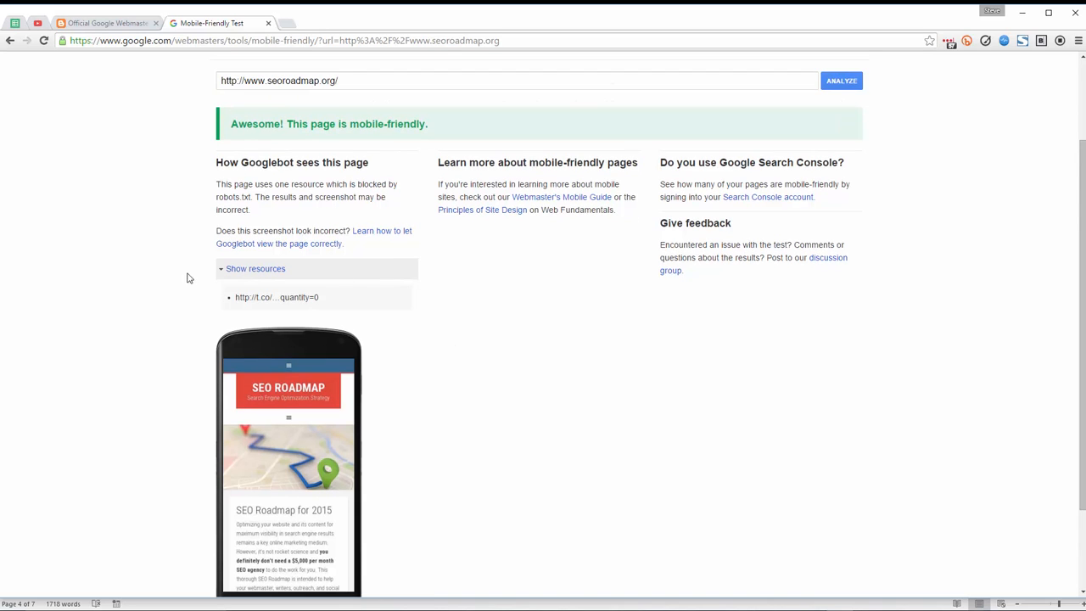
pyautogui.scroll(-3)
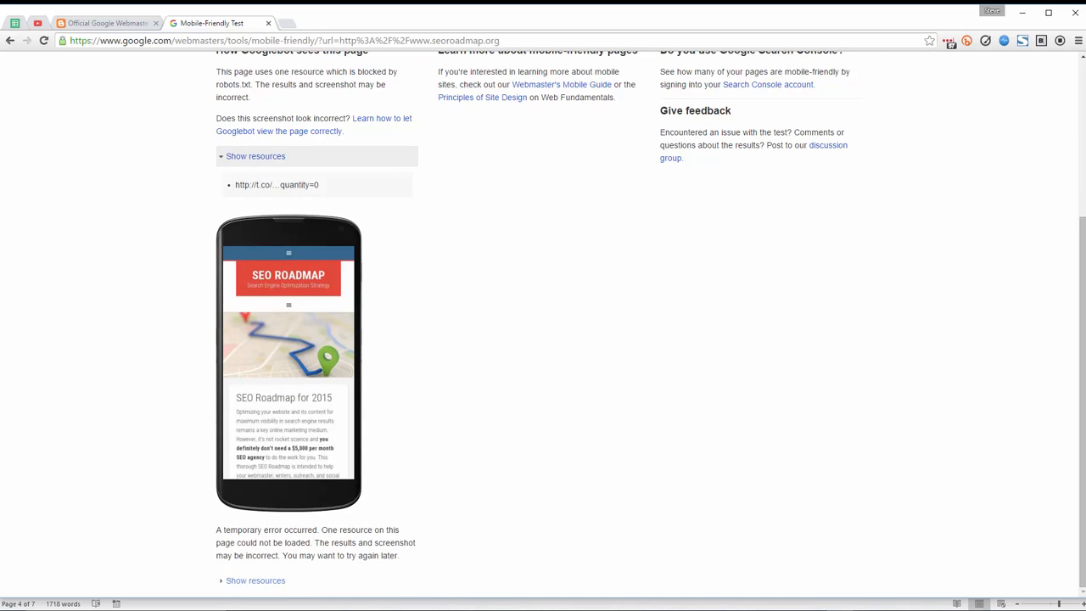
pyautogui.scroll(-3)
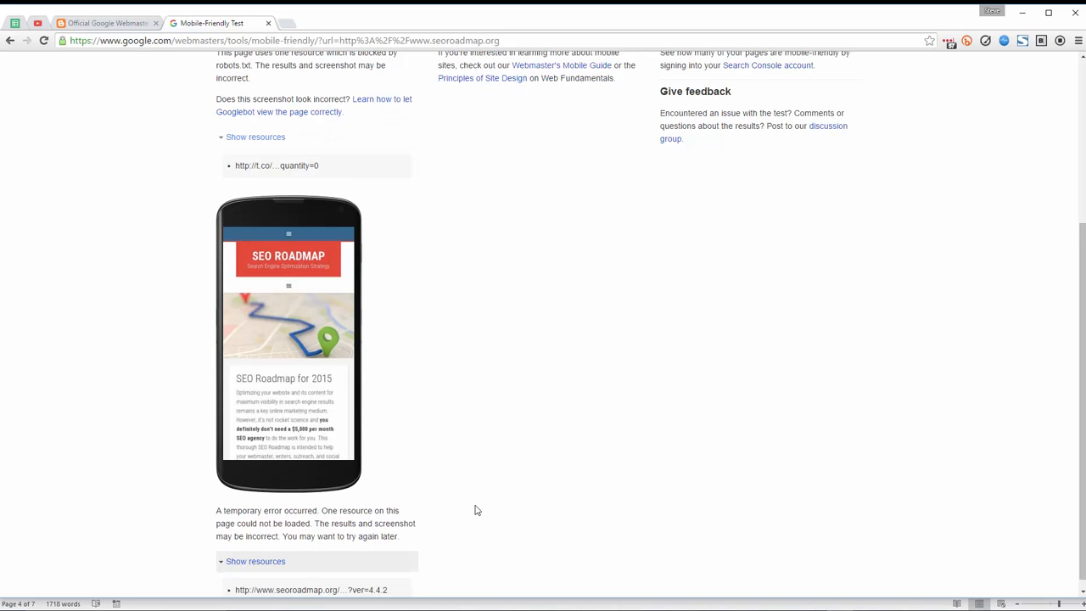
pyautogui.scroll(-3)
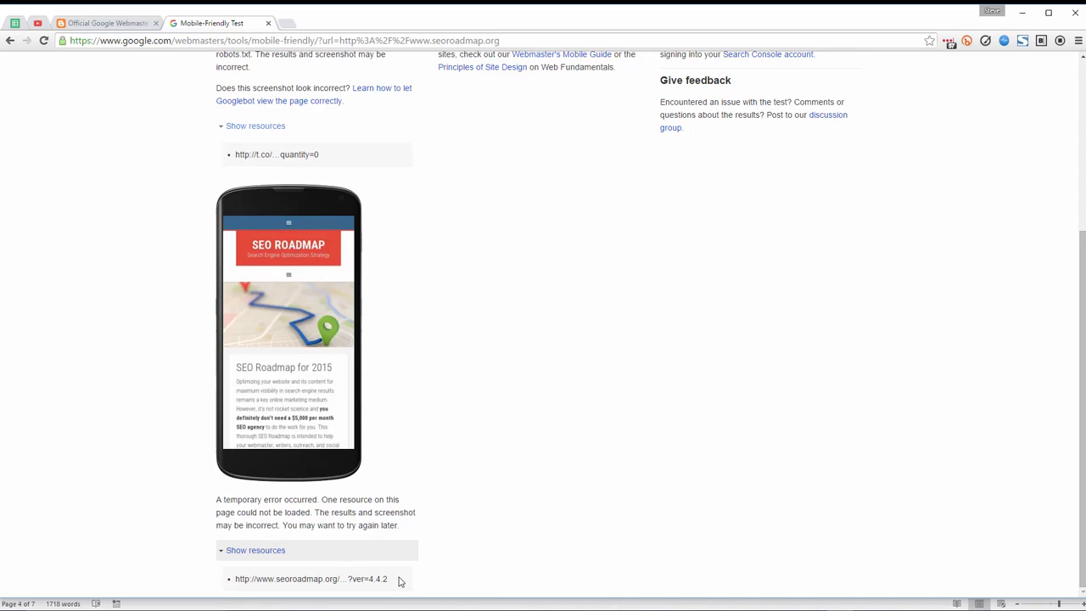
pyautogui.moveTo(309, 579)
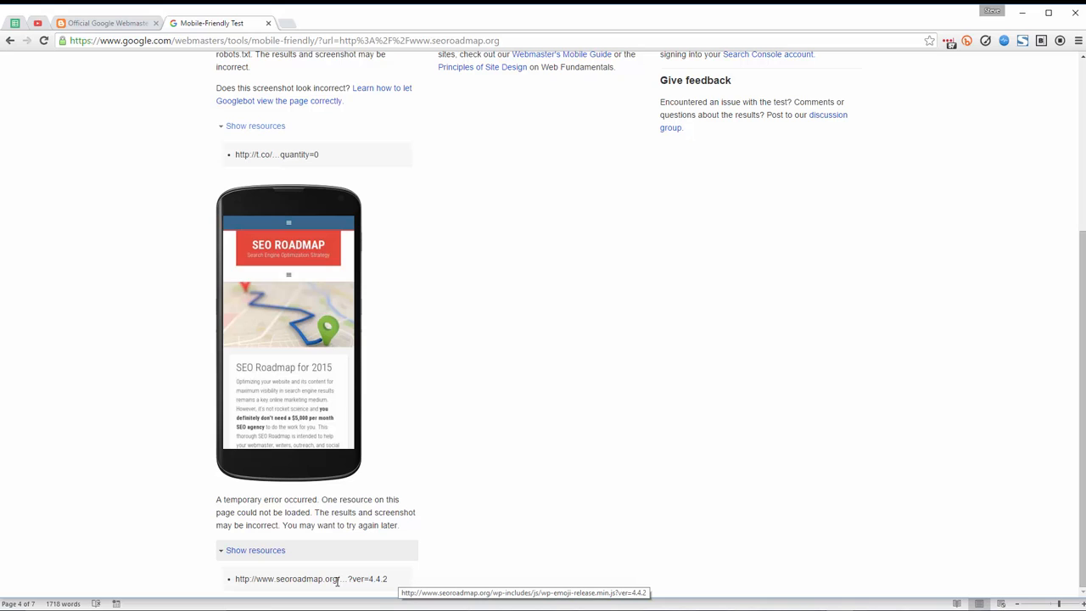
pyautogui.moveTo(297, 499)
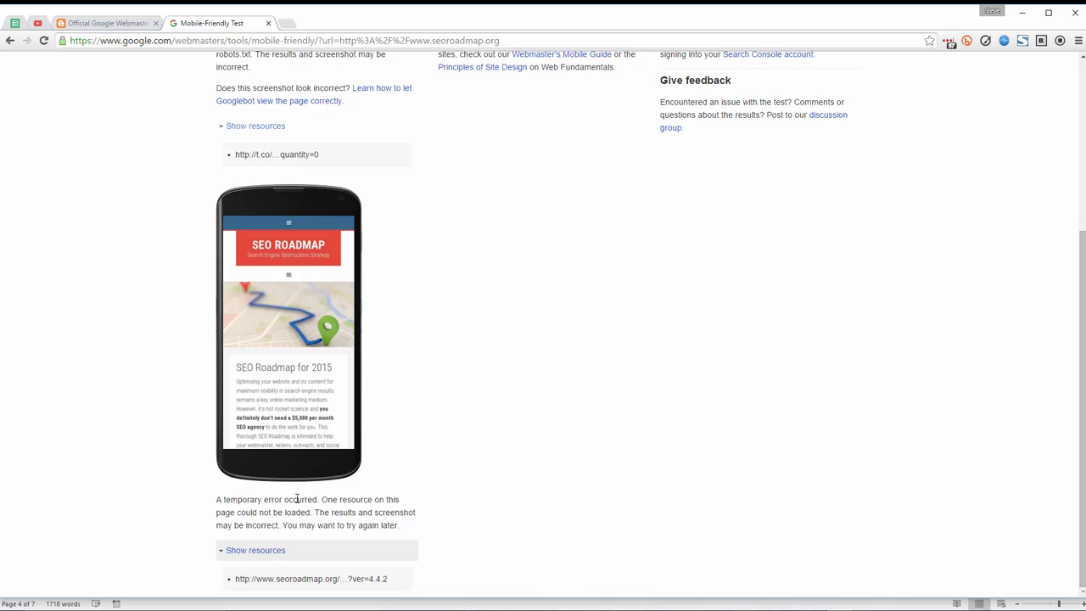
pyautogui.scroll(3)
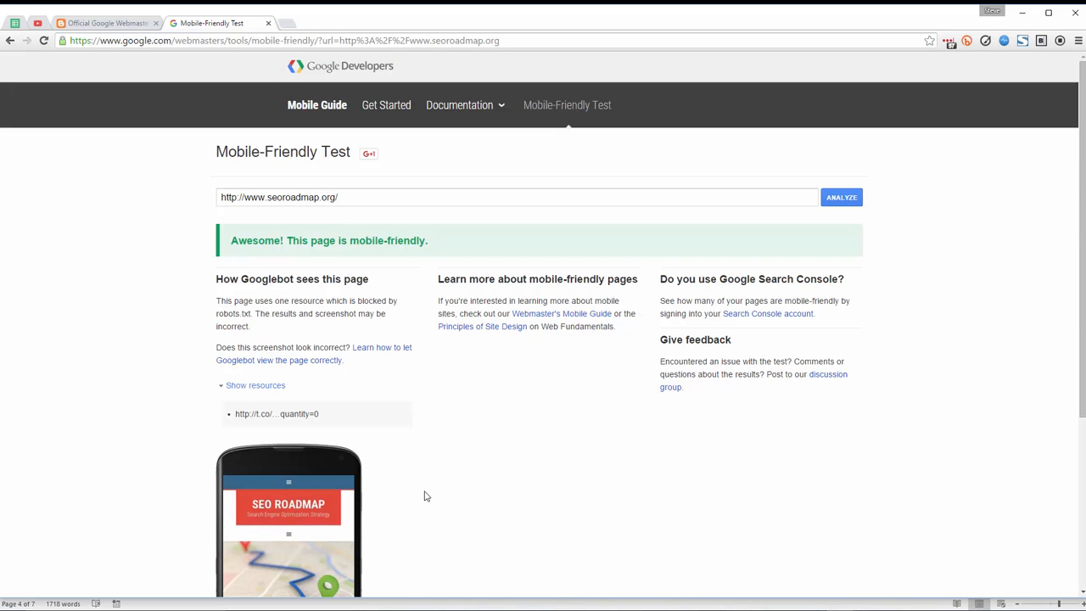
pyautogui.scroll(-3)
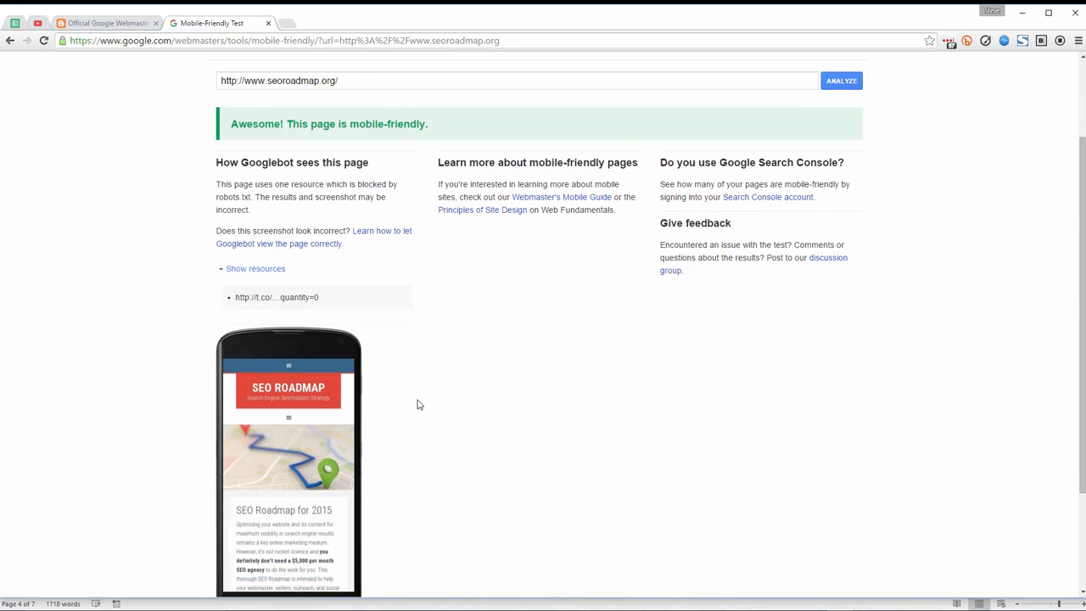
pyautogui.scroll(-3)
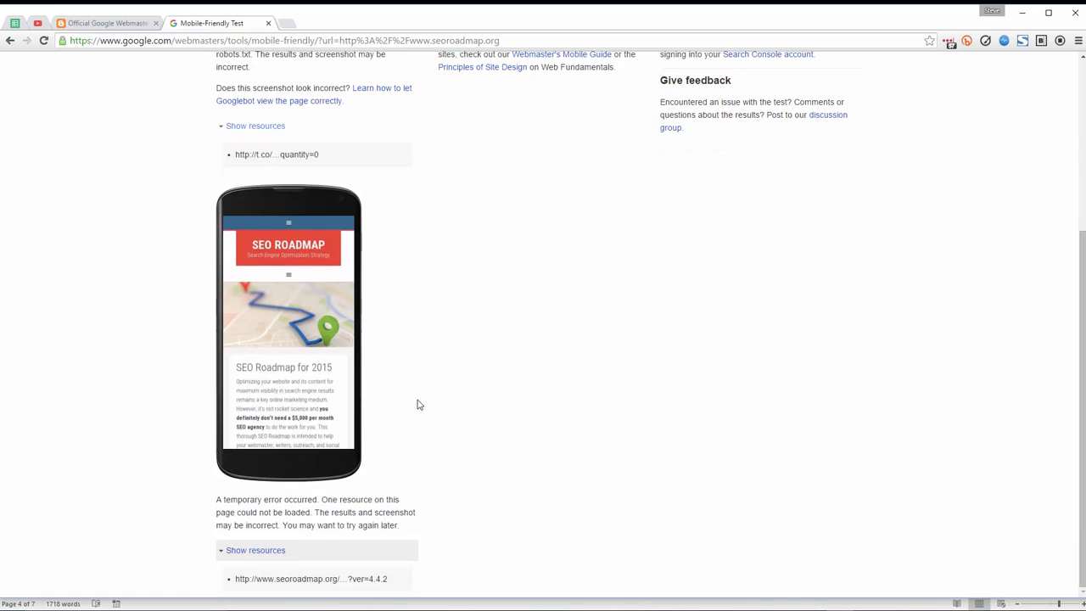
pyautogui.scroll(3)
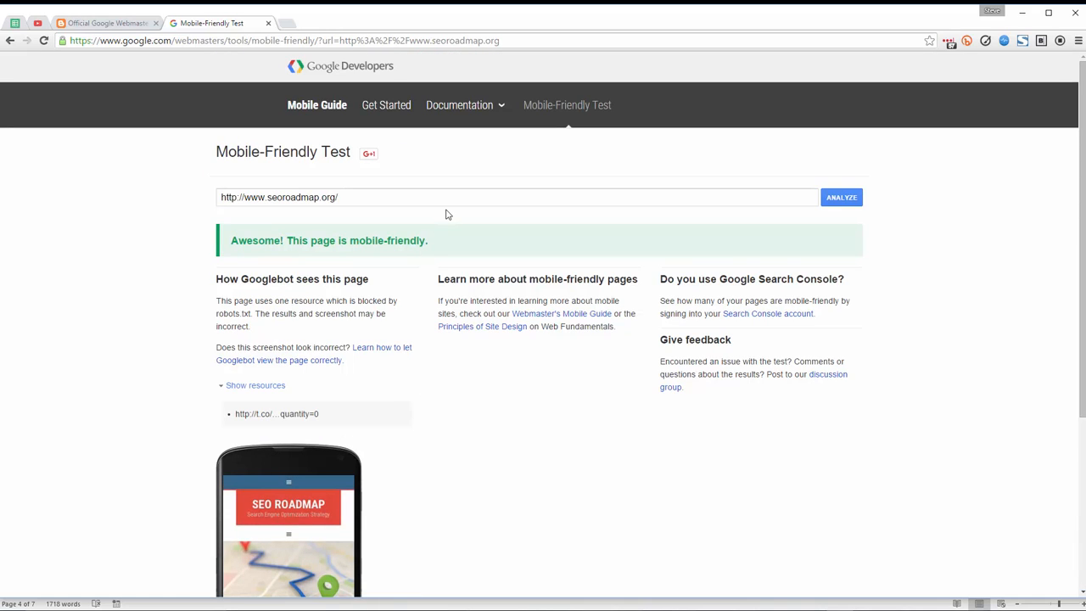
pyautogui.moveTo(450, 160)
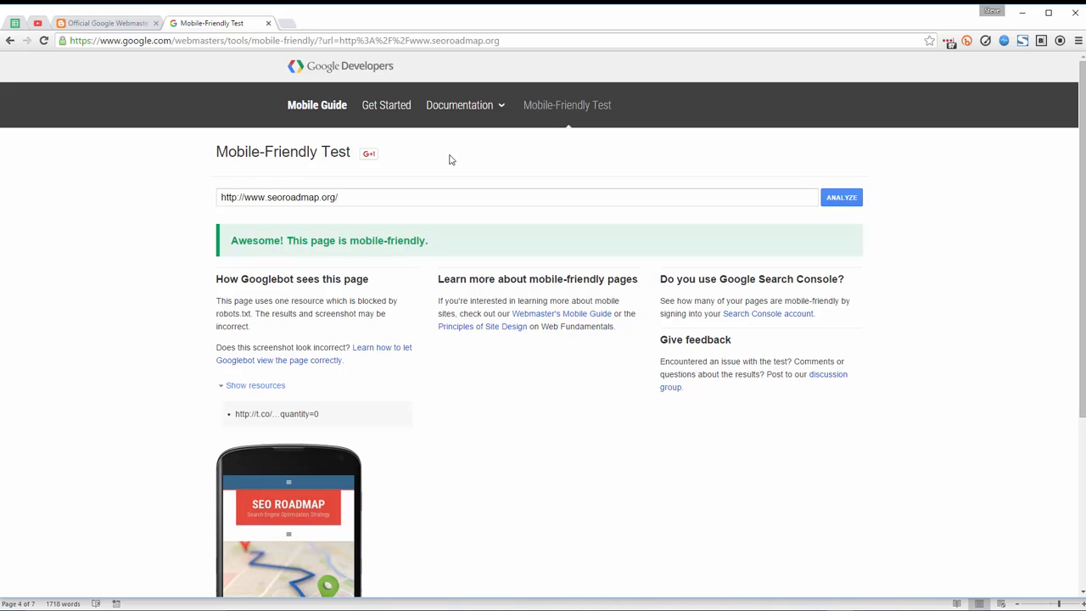
pyautogui.moveTo(479, 132)
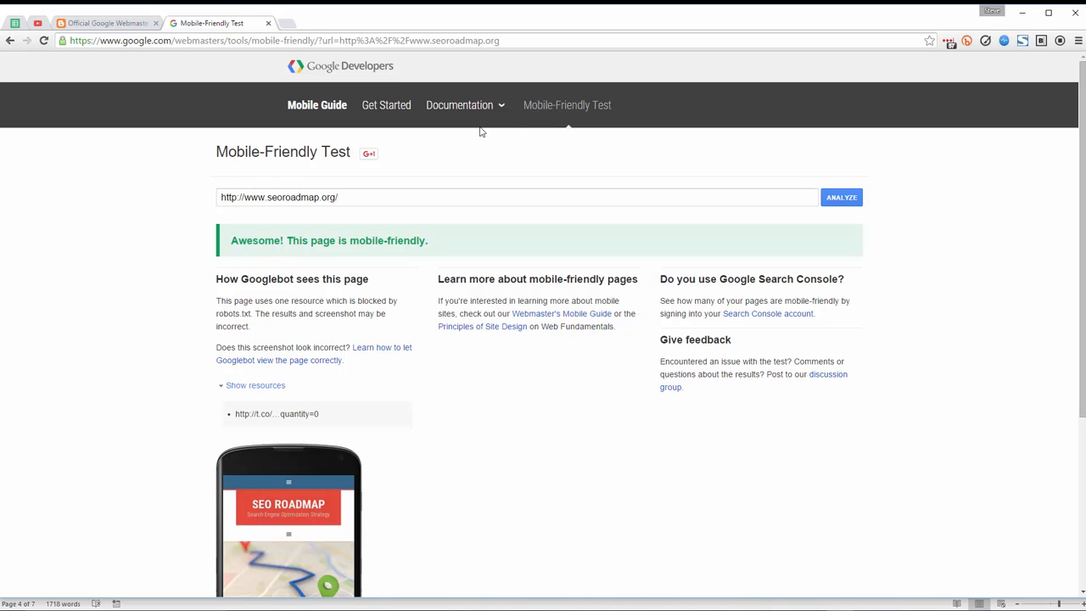